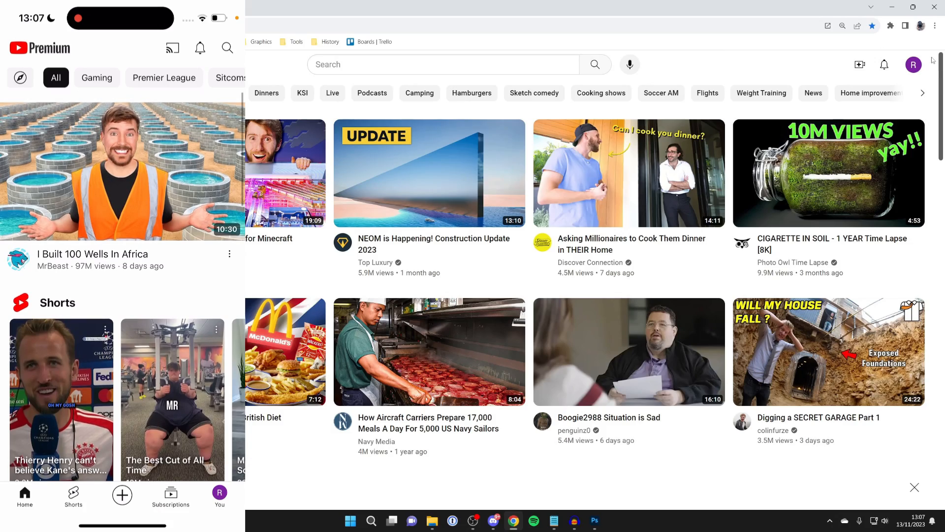
Go to Purchases and memberships from the account menu, showing the £12.99/month Premium plan.
{"action": "left_click", "coordinate": [914, 64]}
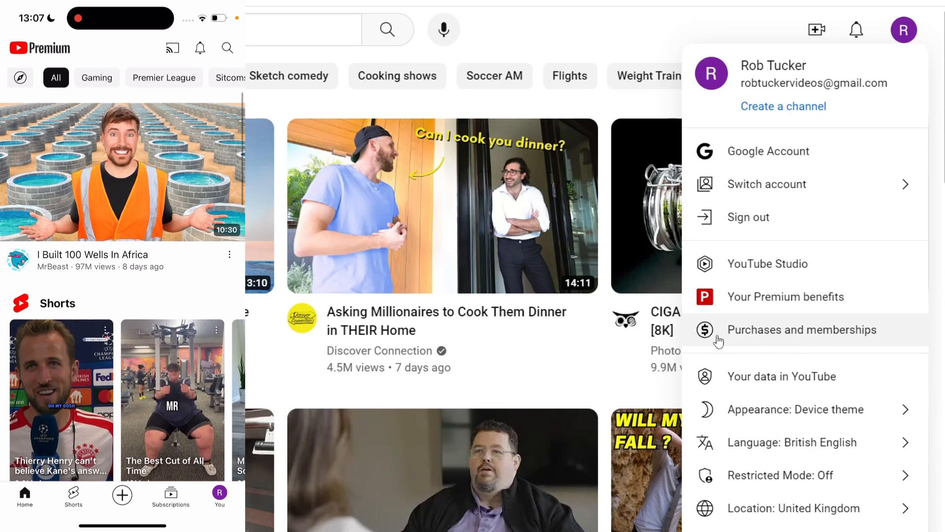
{"action": "left_click", "coordinate": [802, 330]}
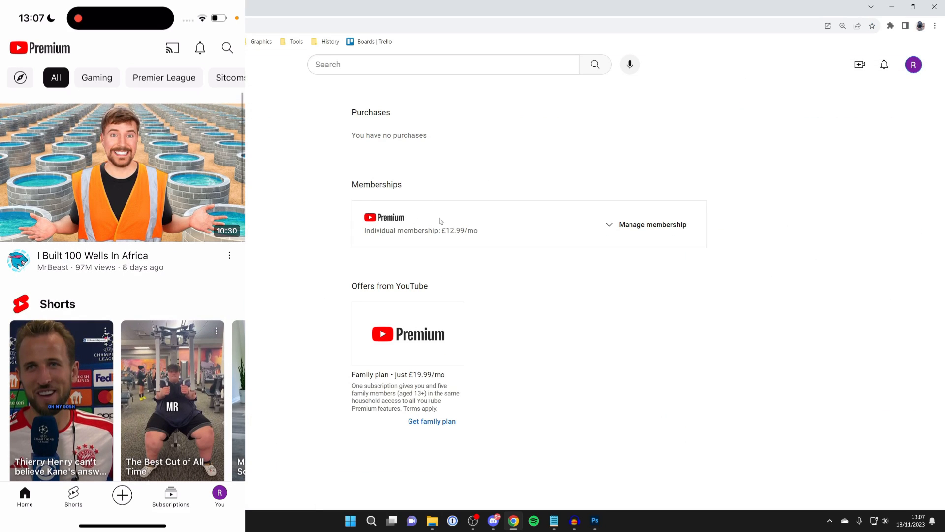
{"action": "mouse_move", "coordinate": [646, 224]}
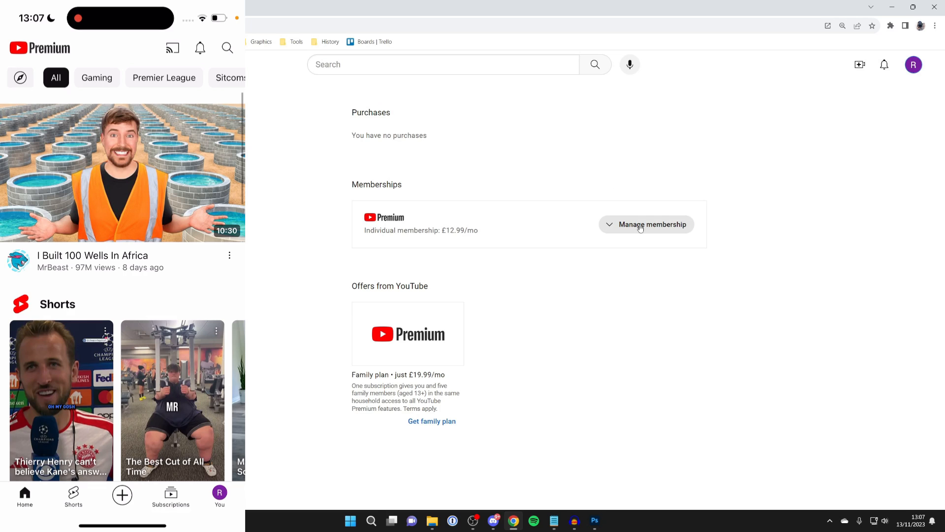
Expand the Premium individual membership details and choose Cancel to bring up the cancellation dialog.
{"action": "left_click", "coordinate": [646, 225]}
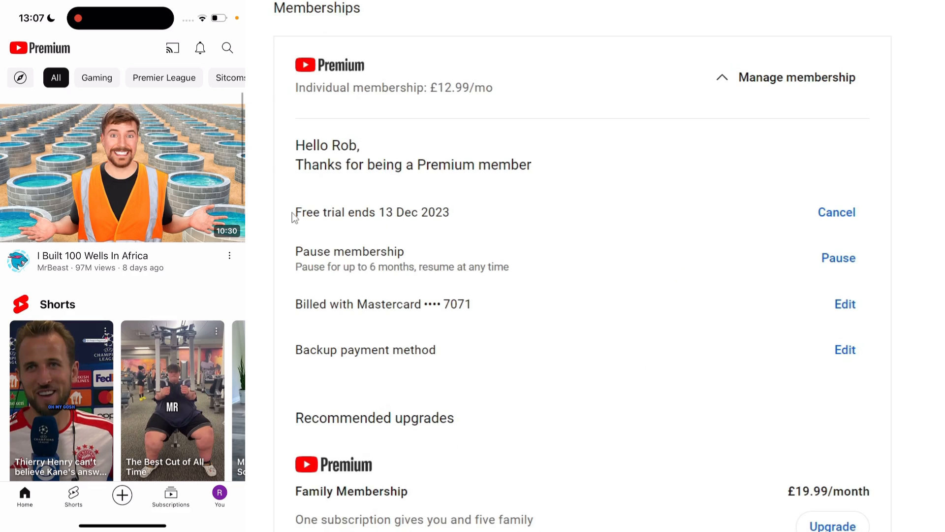
{"action": "mouse_move", "coordinate": [538, 226]}
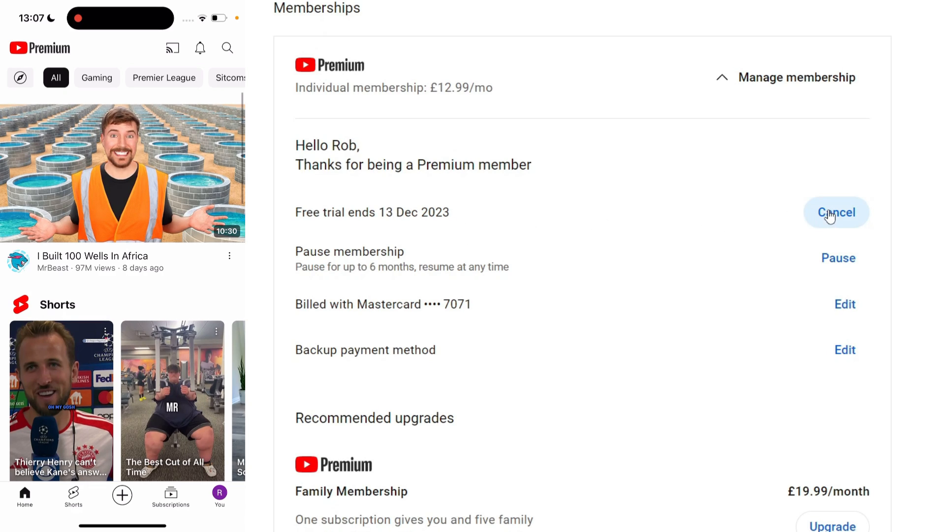
{"action": "left_click", "coordinate": [835, 212]}
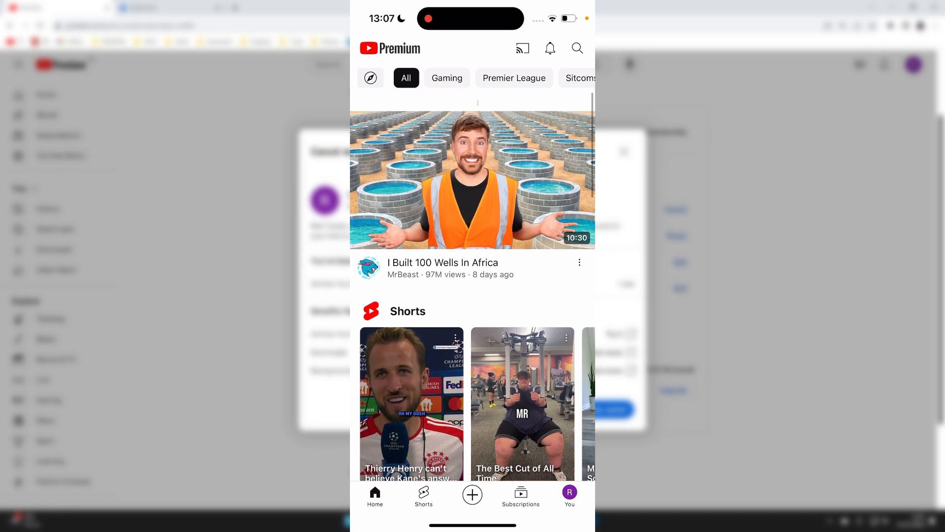
In the iPhone app, go from You through settings to Purchases and memberships.
{"action": "left_click", "coordinate": [569, 496]}
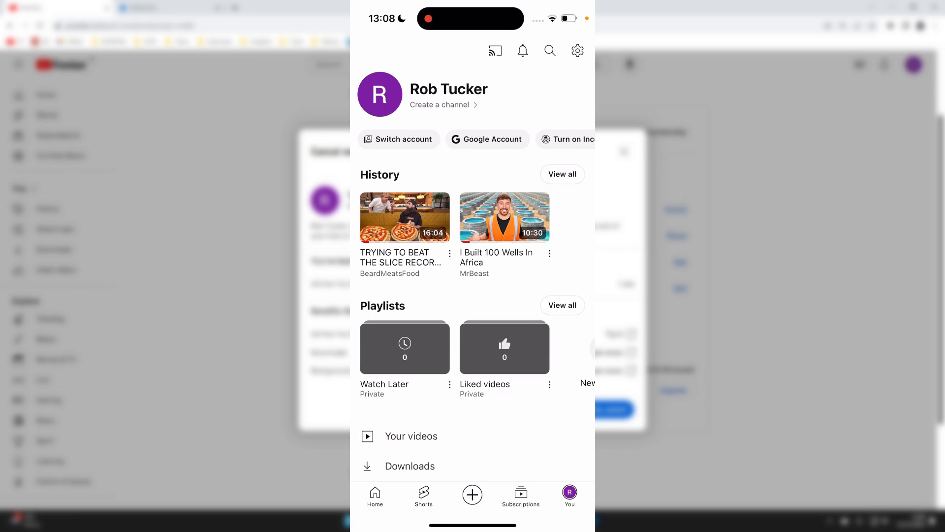
{"action": "scroll", "scroll_direction": "down", "scroll_amount": 3}
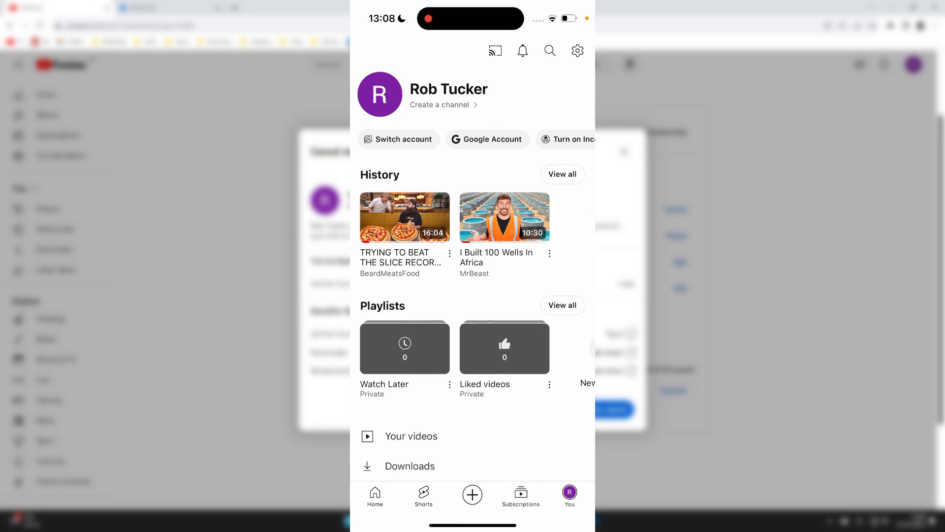
{"action": "left_click", "coordinate": [577, 51]}
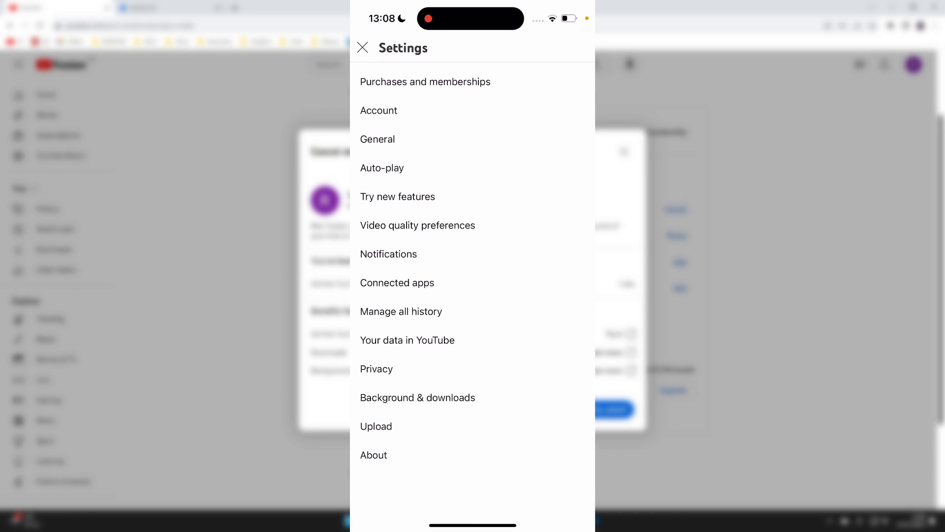
{"action": "left_click", "coordinate": [425, 81]}
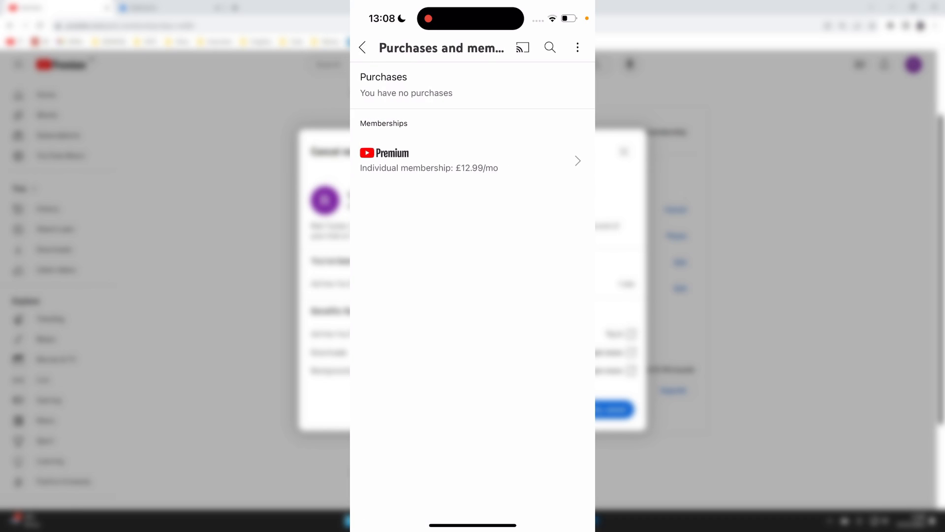